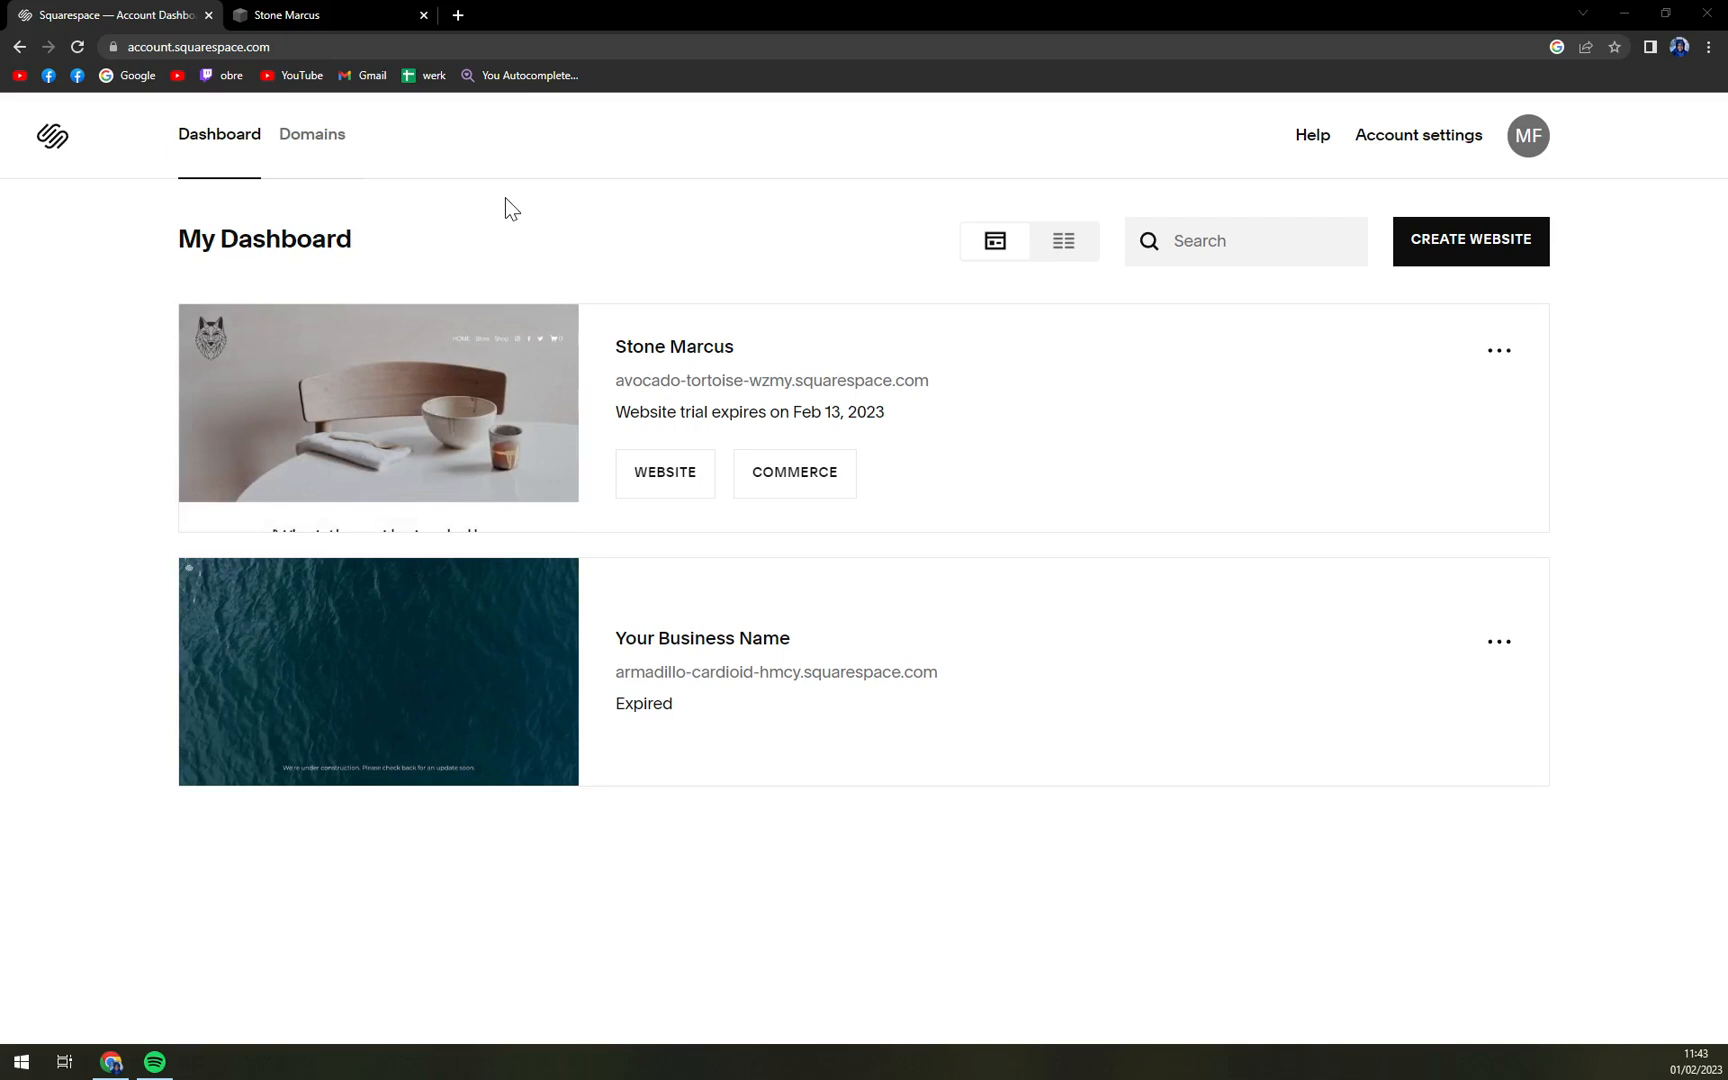
mouse_move(378, 417)
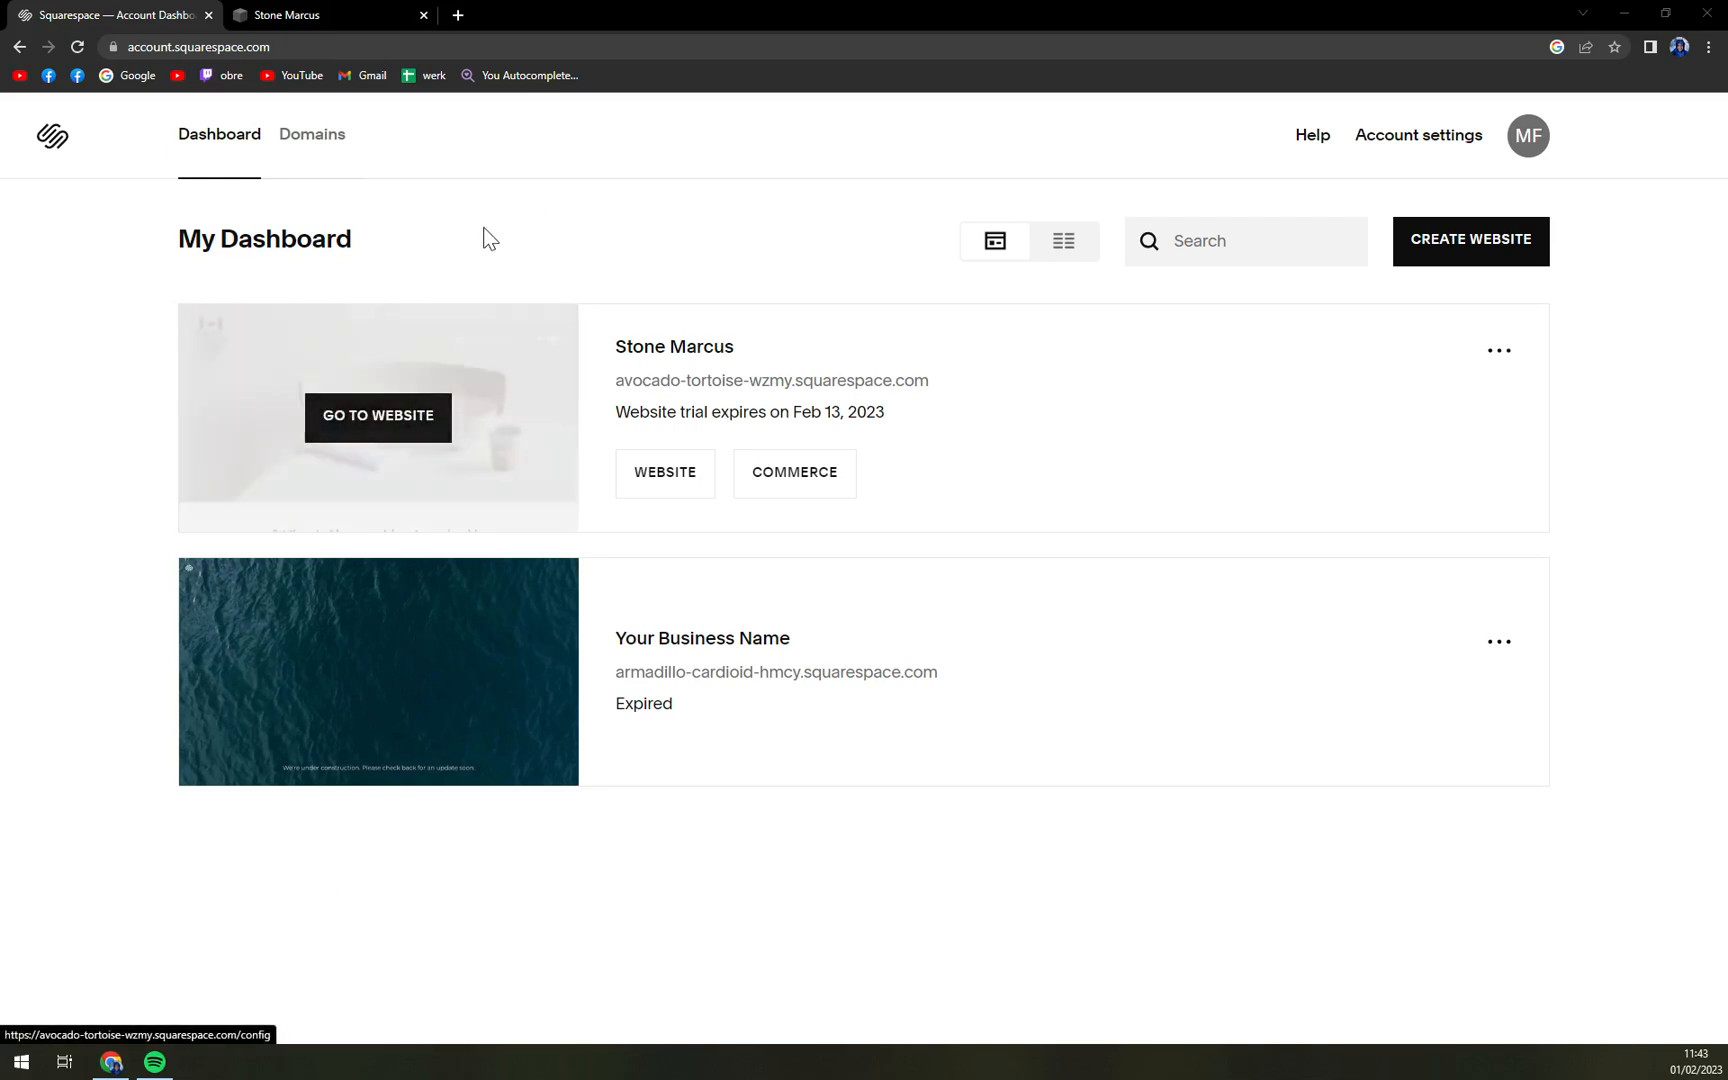
mouse_move(504, 268)
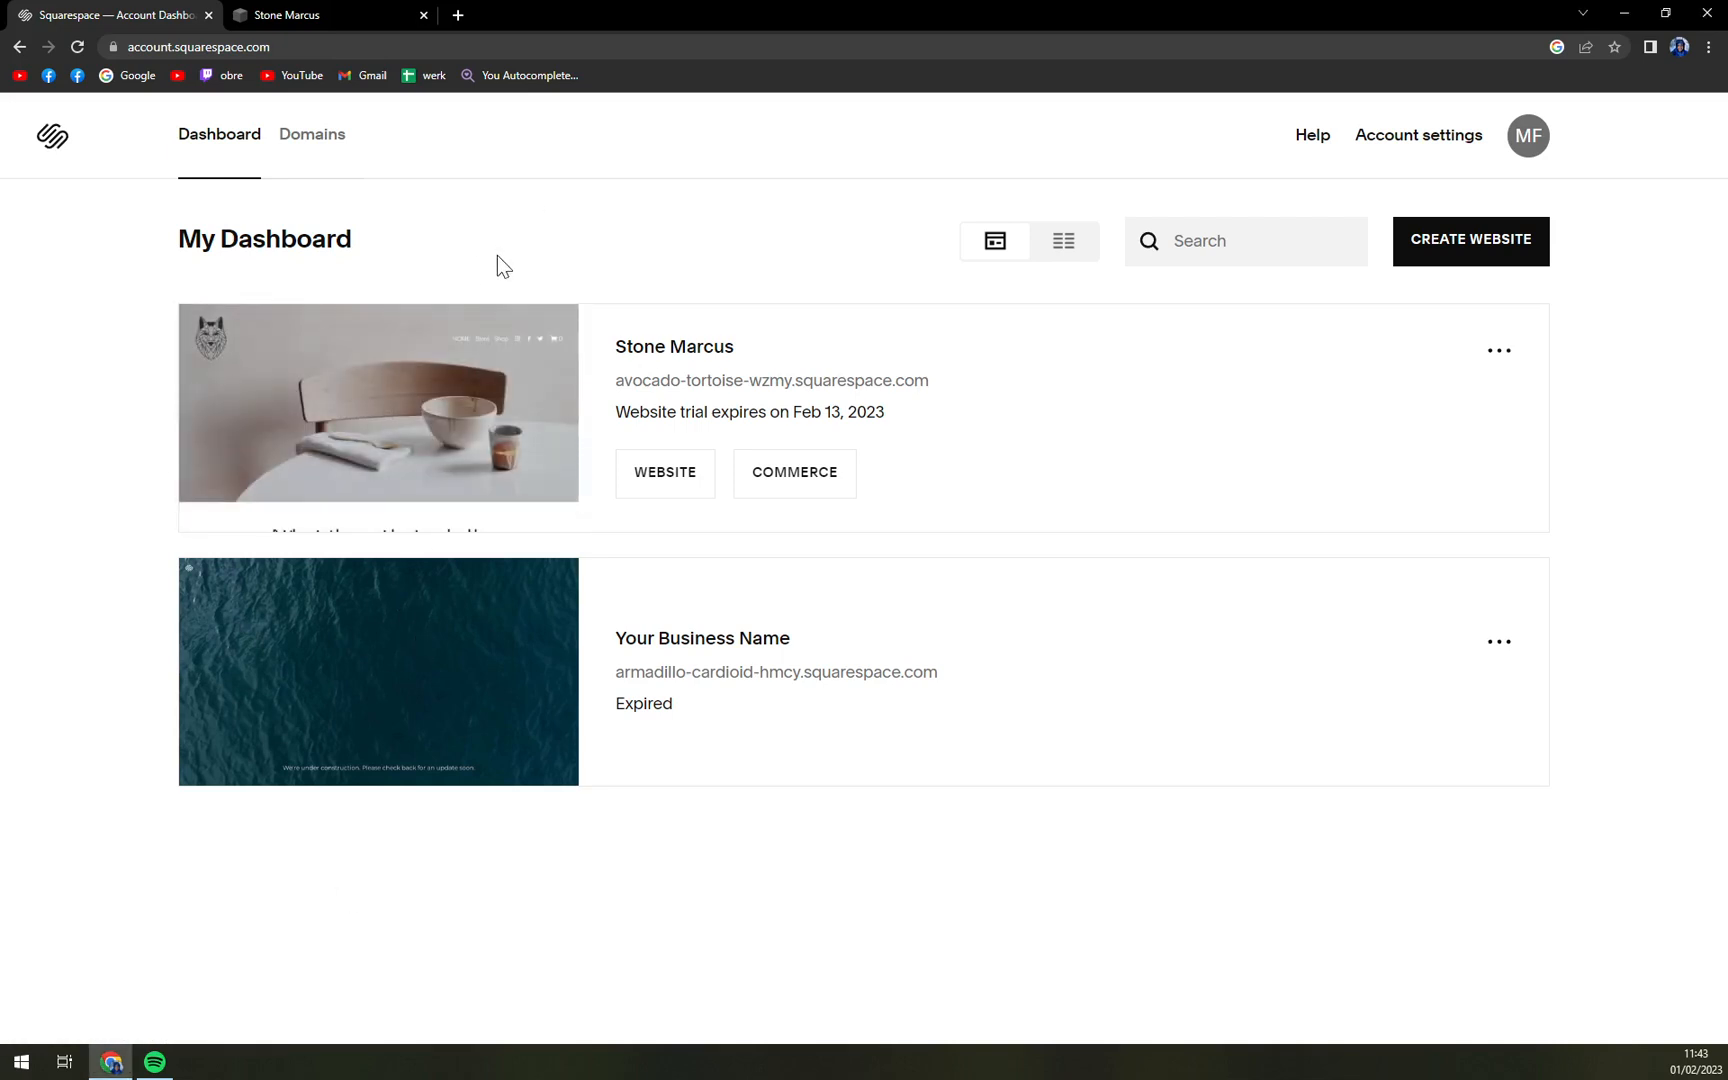
mouse_move(378, 417)
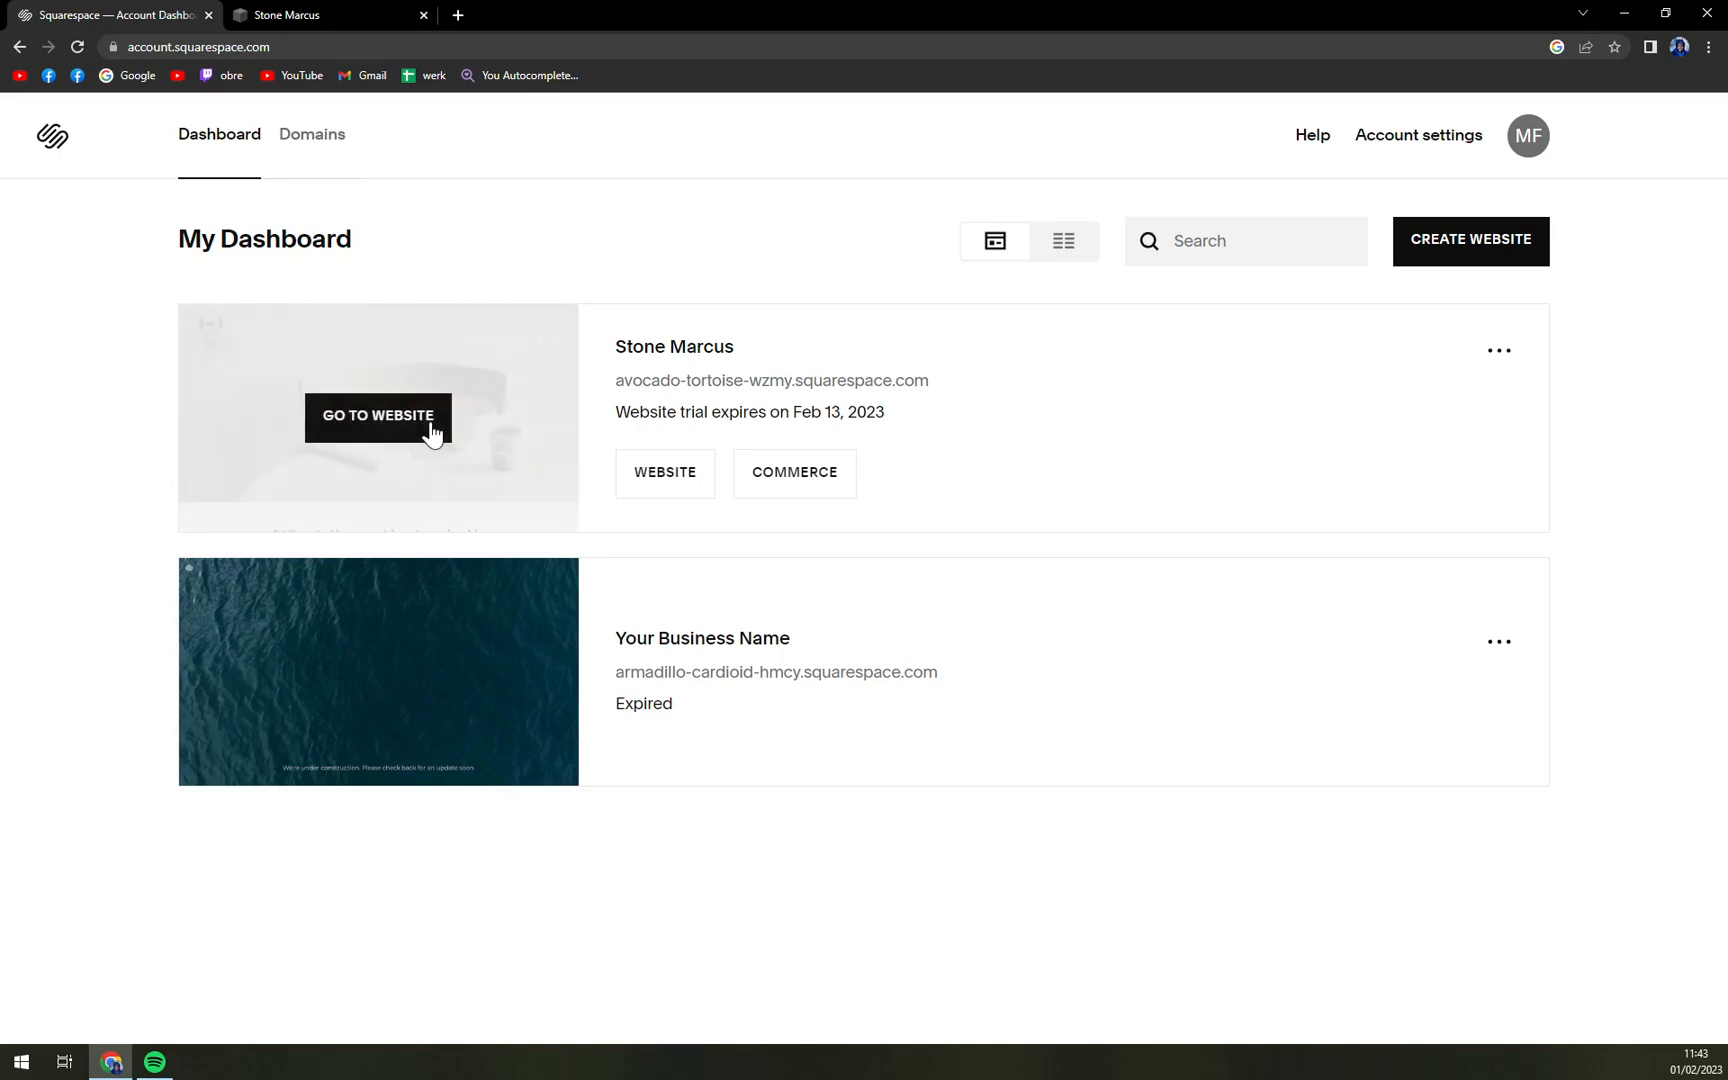
mouse_move(400, 430)
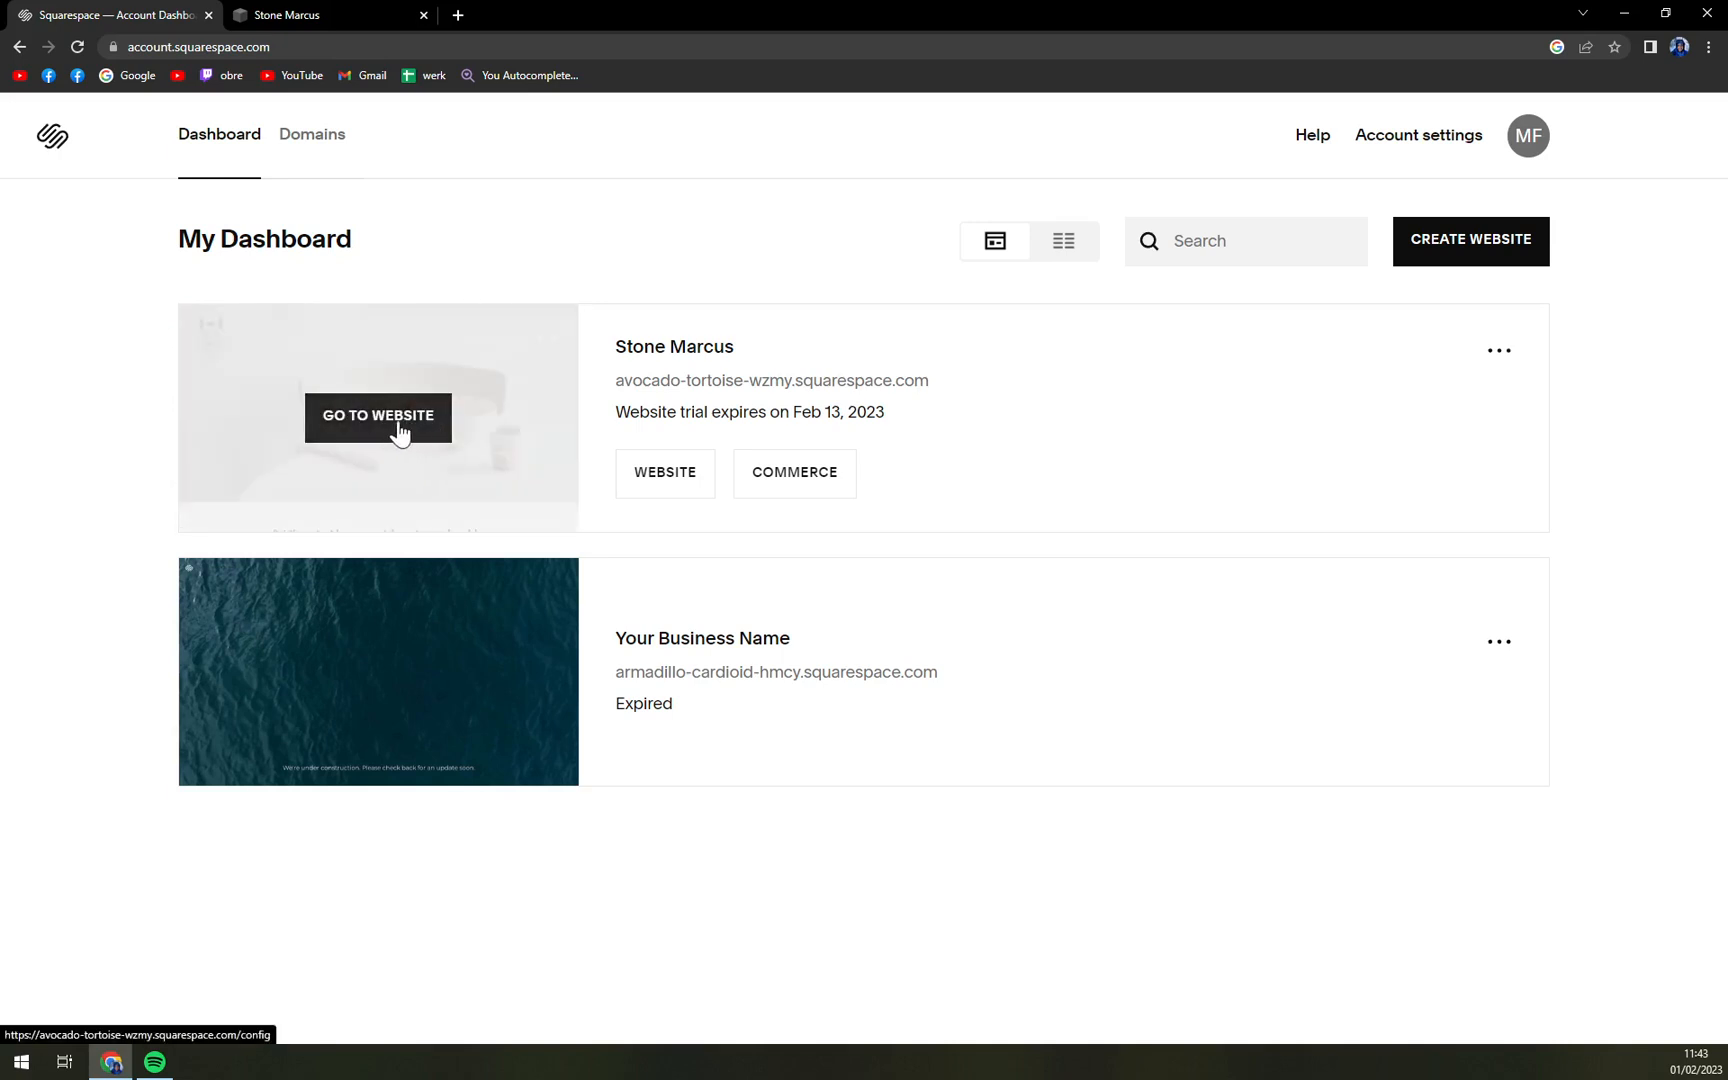
Open the first website's admin area and return from the pages list to the main site menu.
click(377, 415)
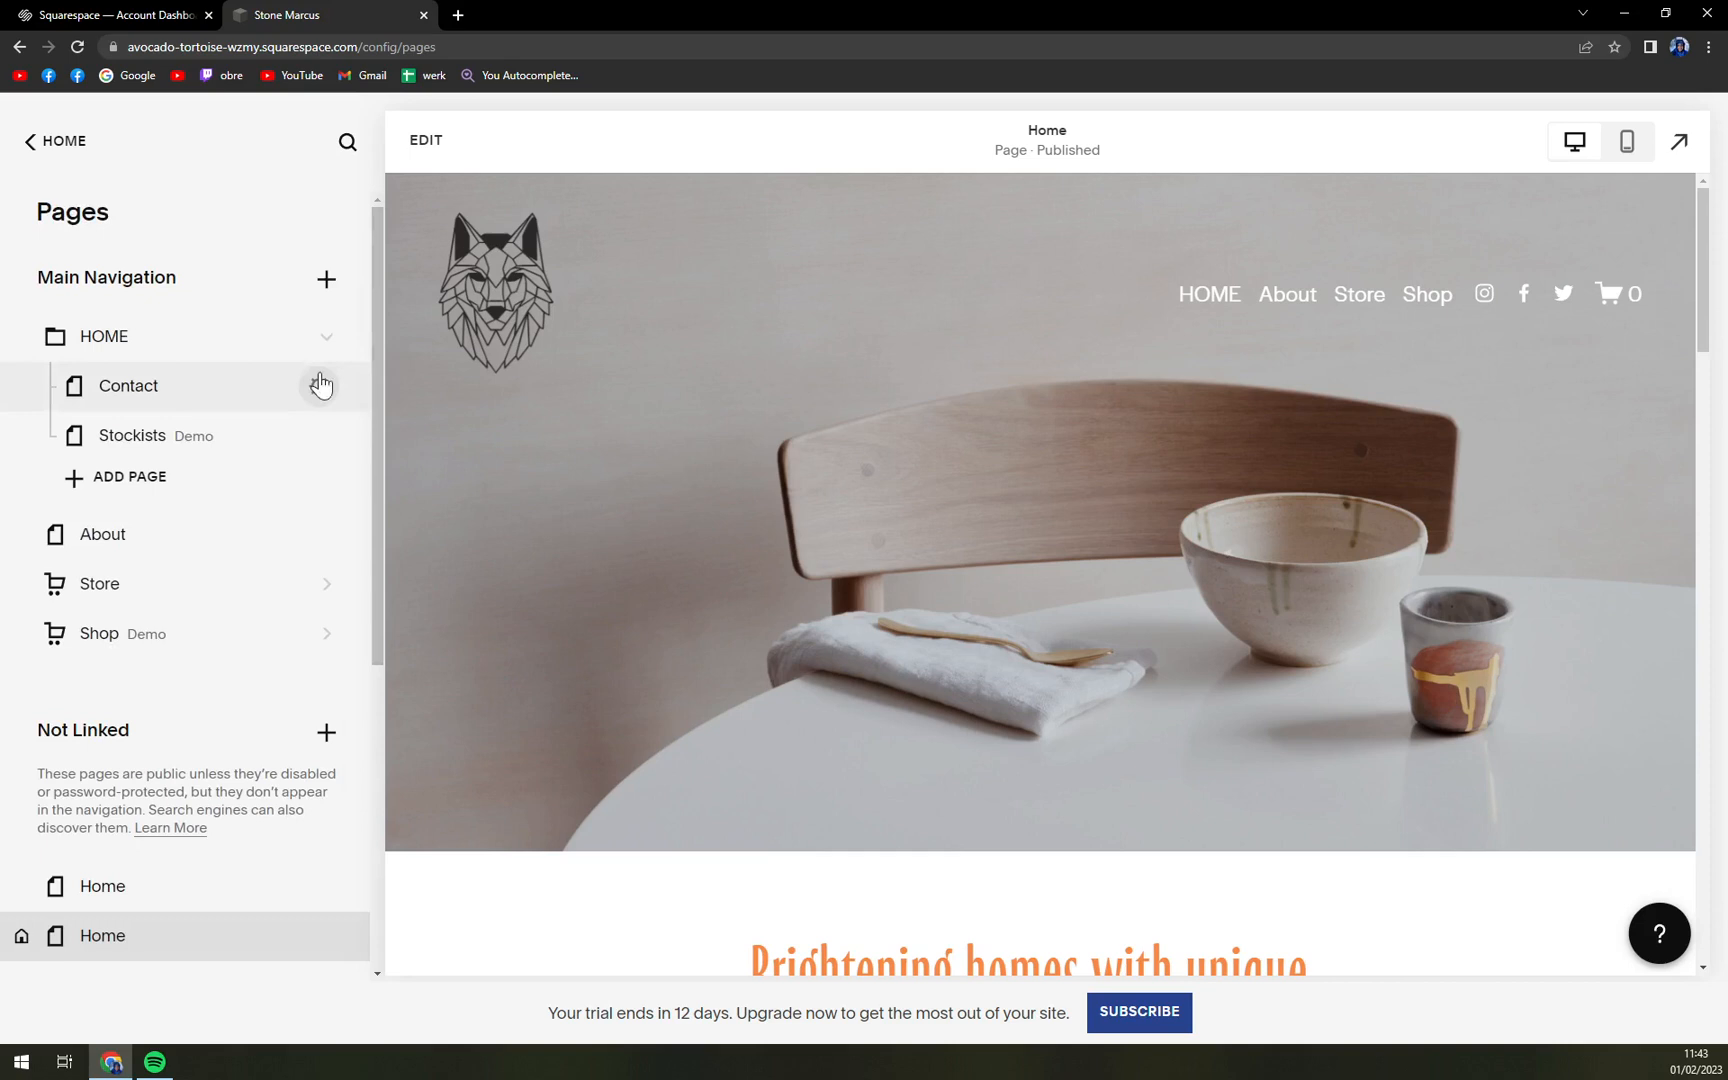
click(53, 141)
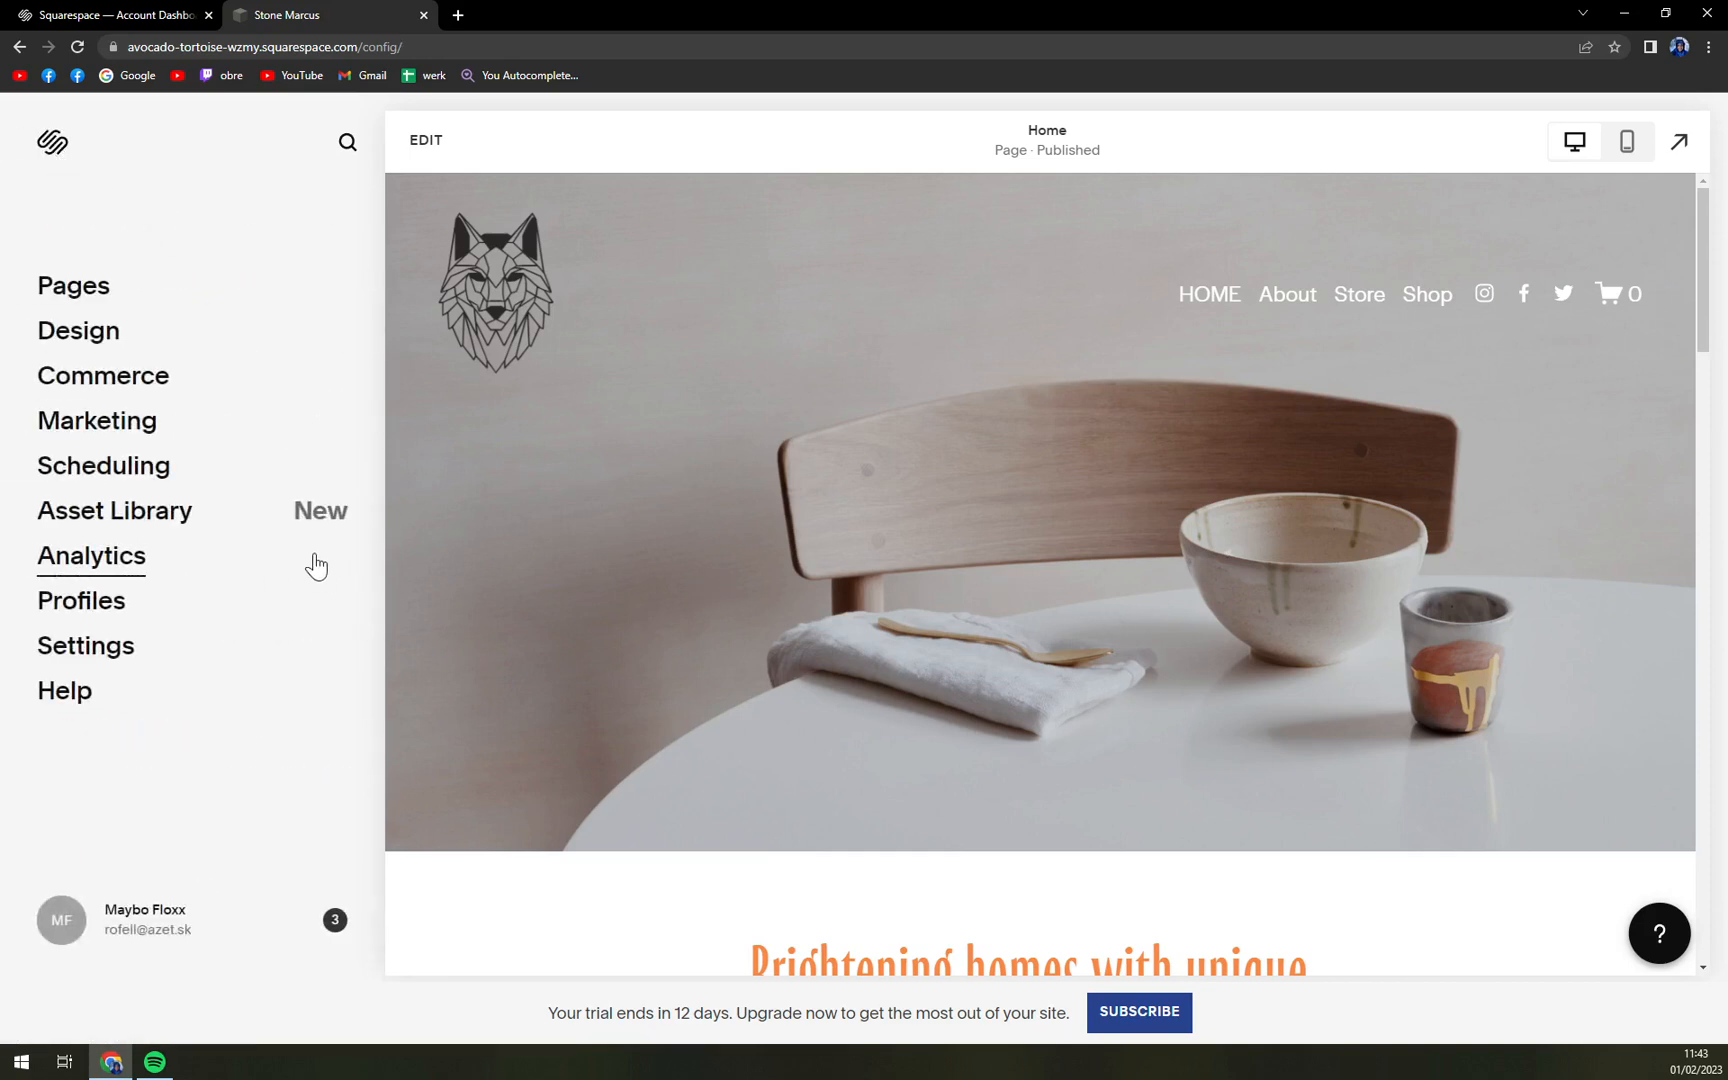
mouse_move(302, 549)
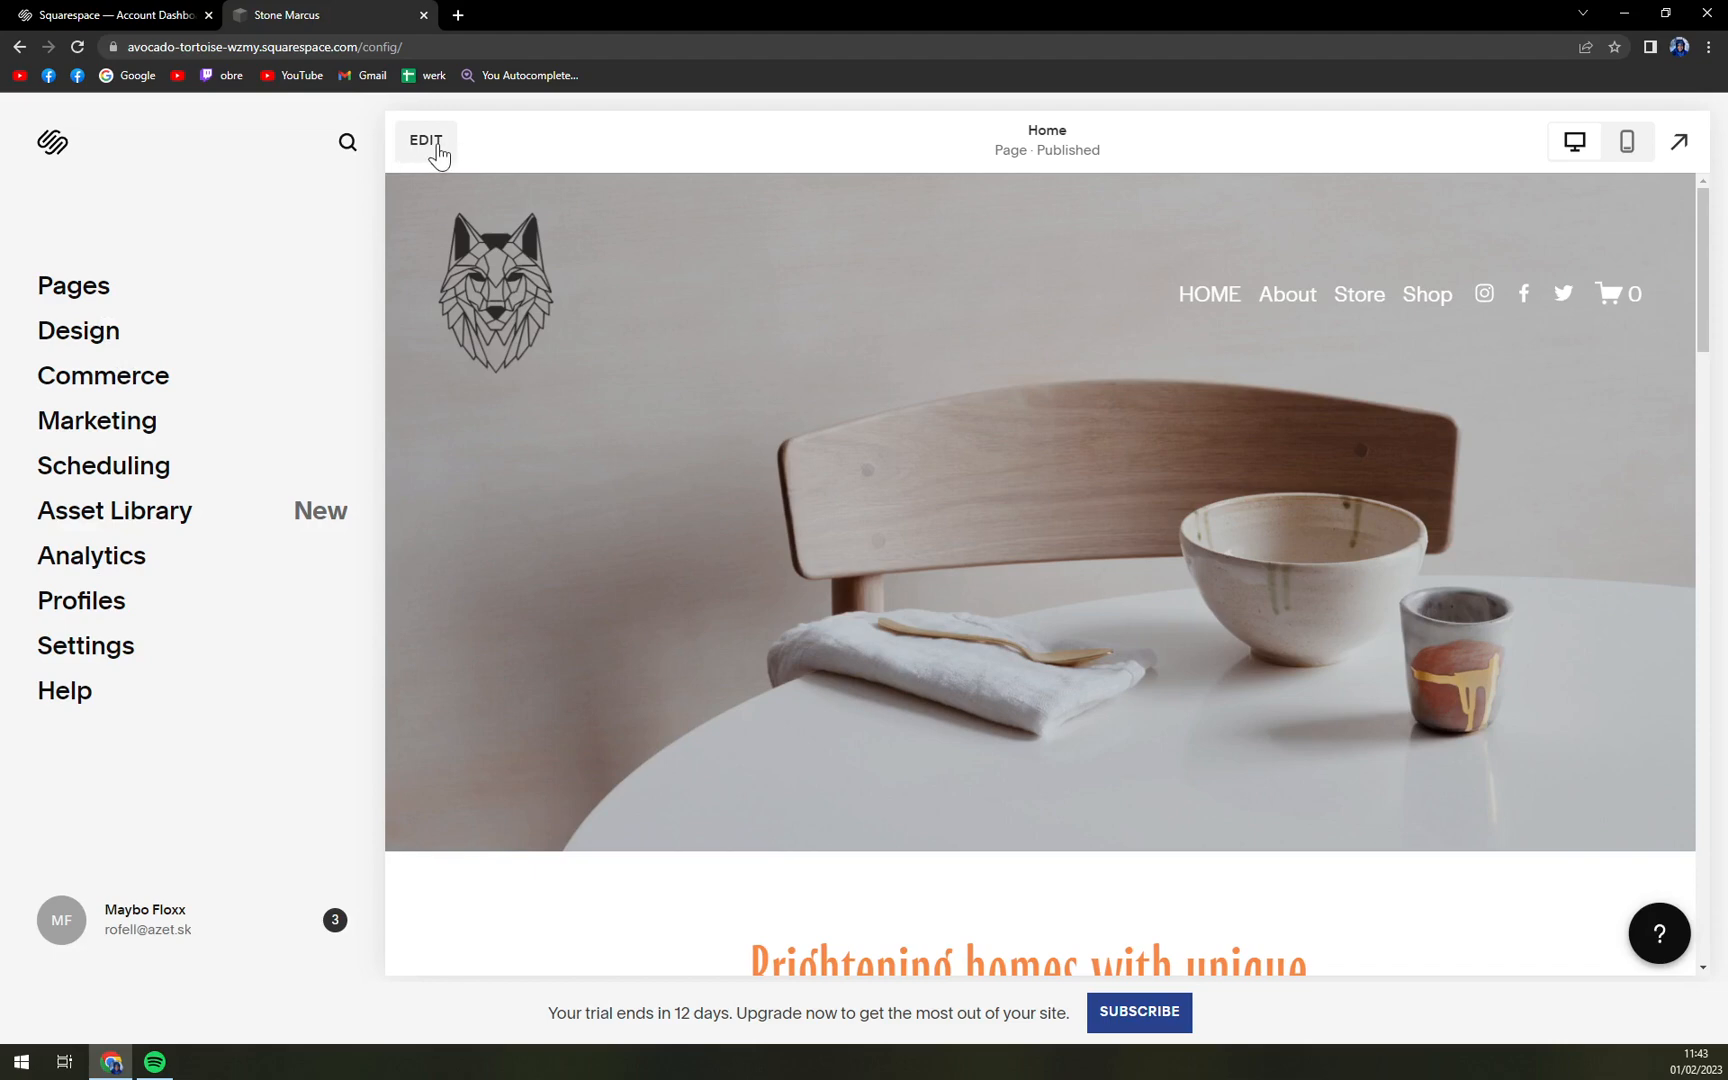
Enter Home page edit mode and scroll down to the orange video-and-button section.
click(425, 141)
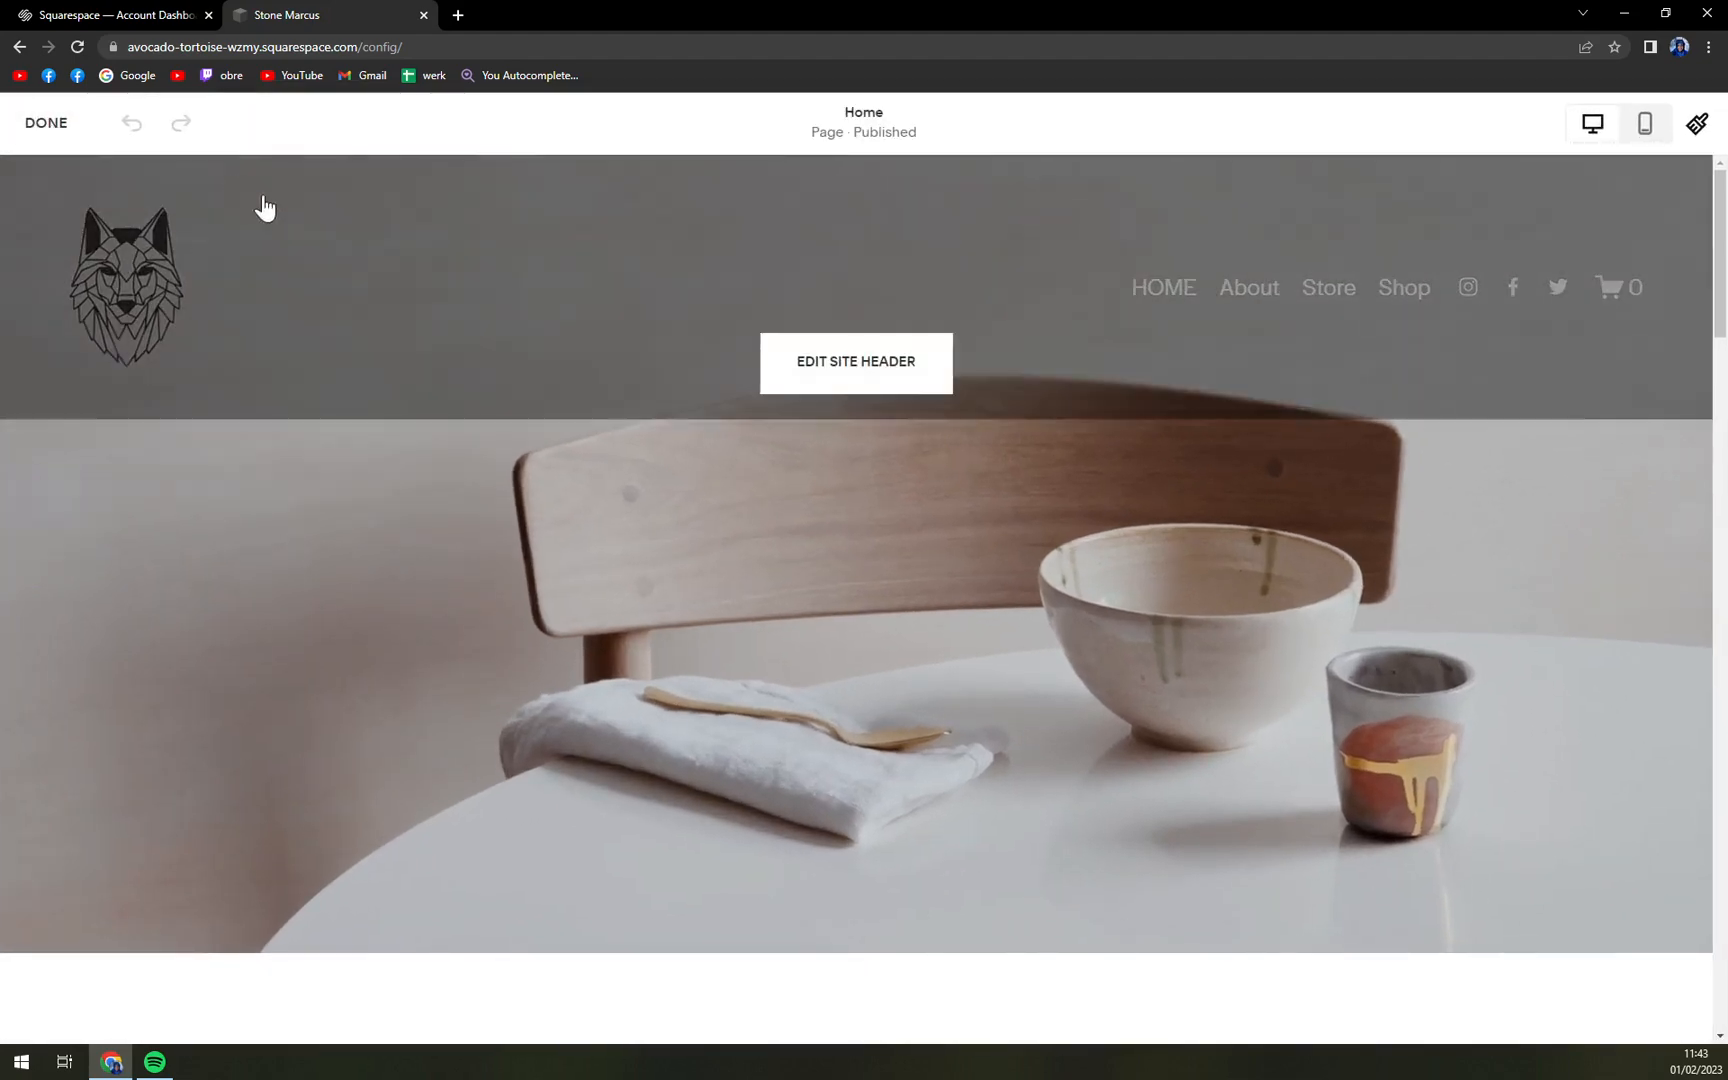
scroll(down, 3)
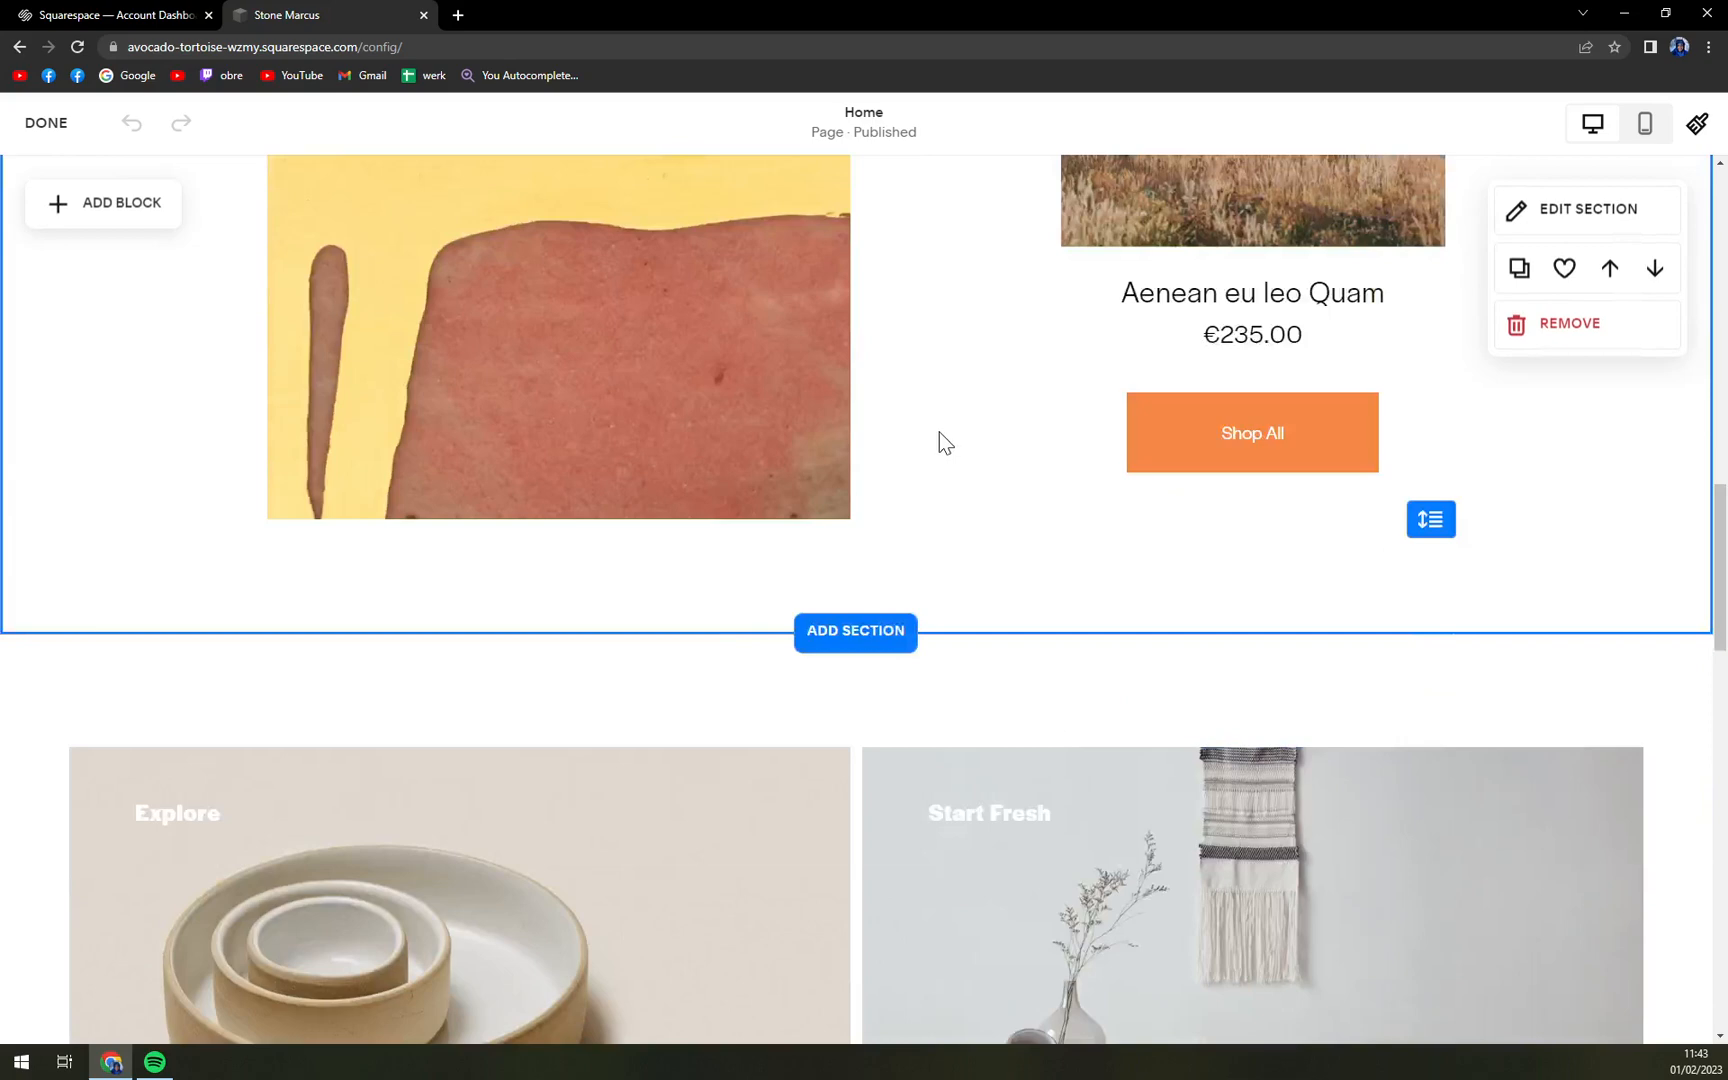
scroll(down, 3)
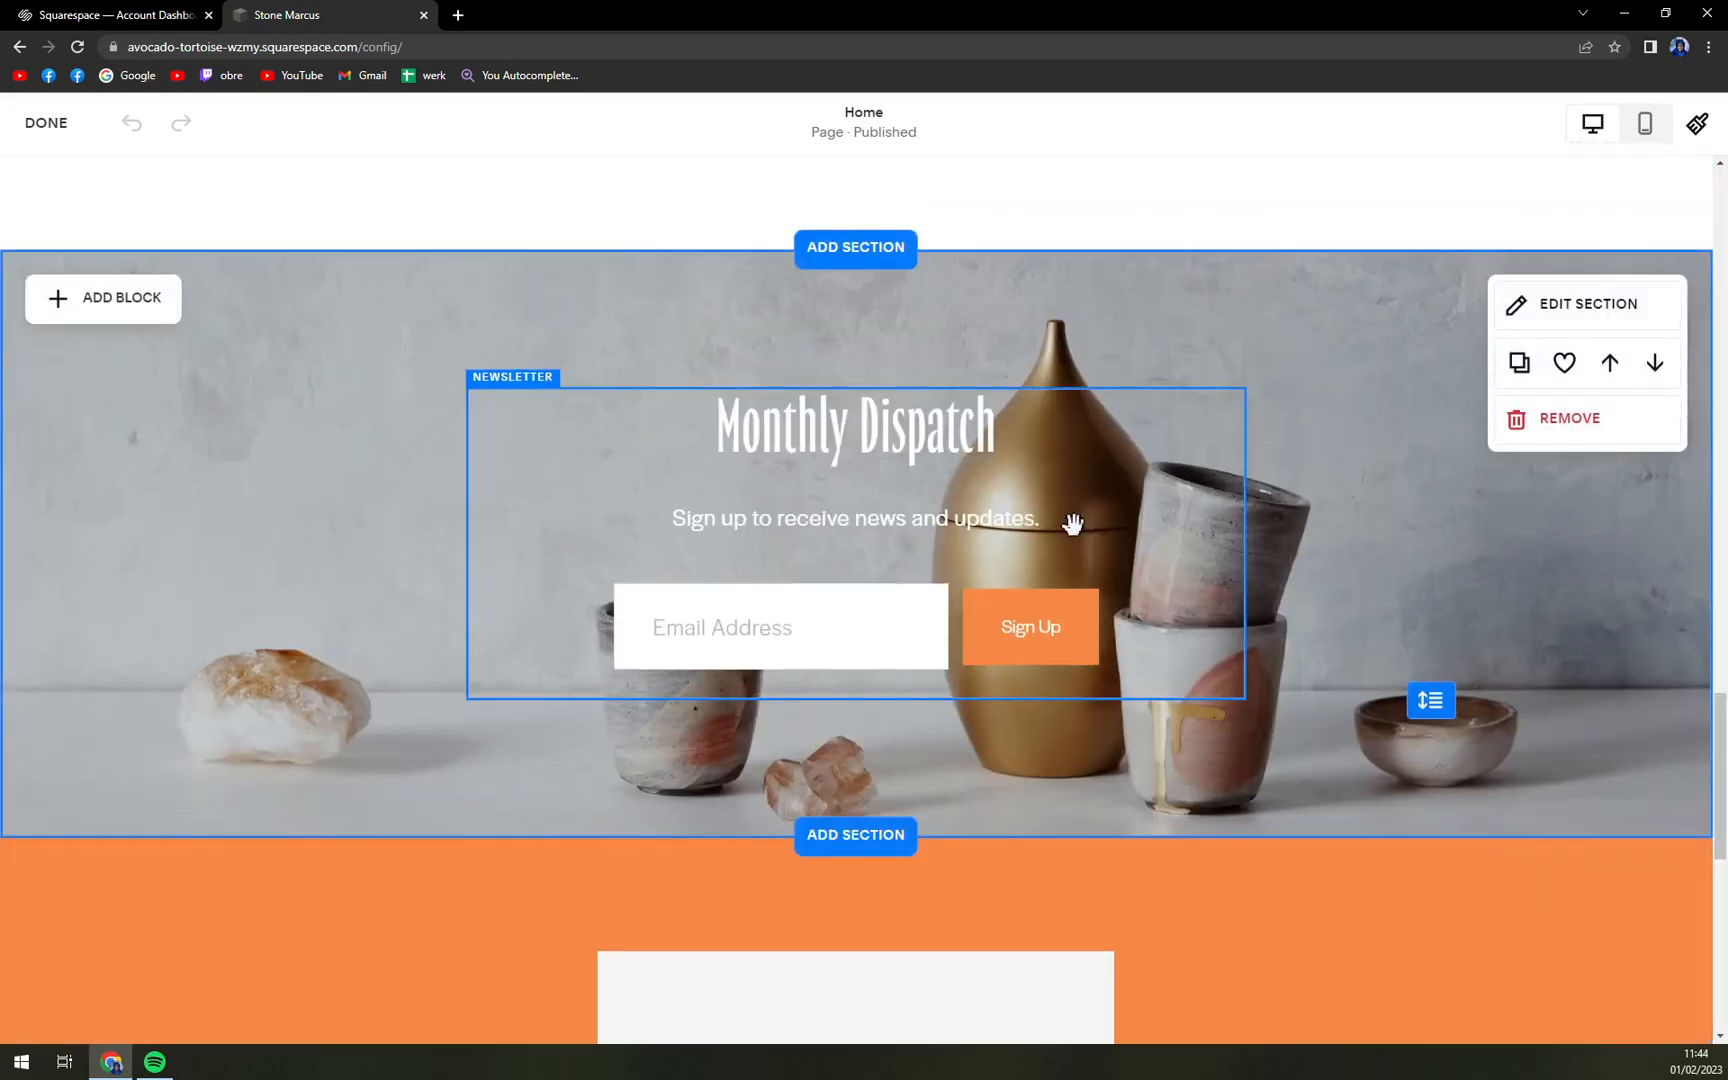
scroll(down, 3)
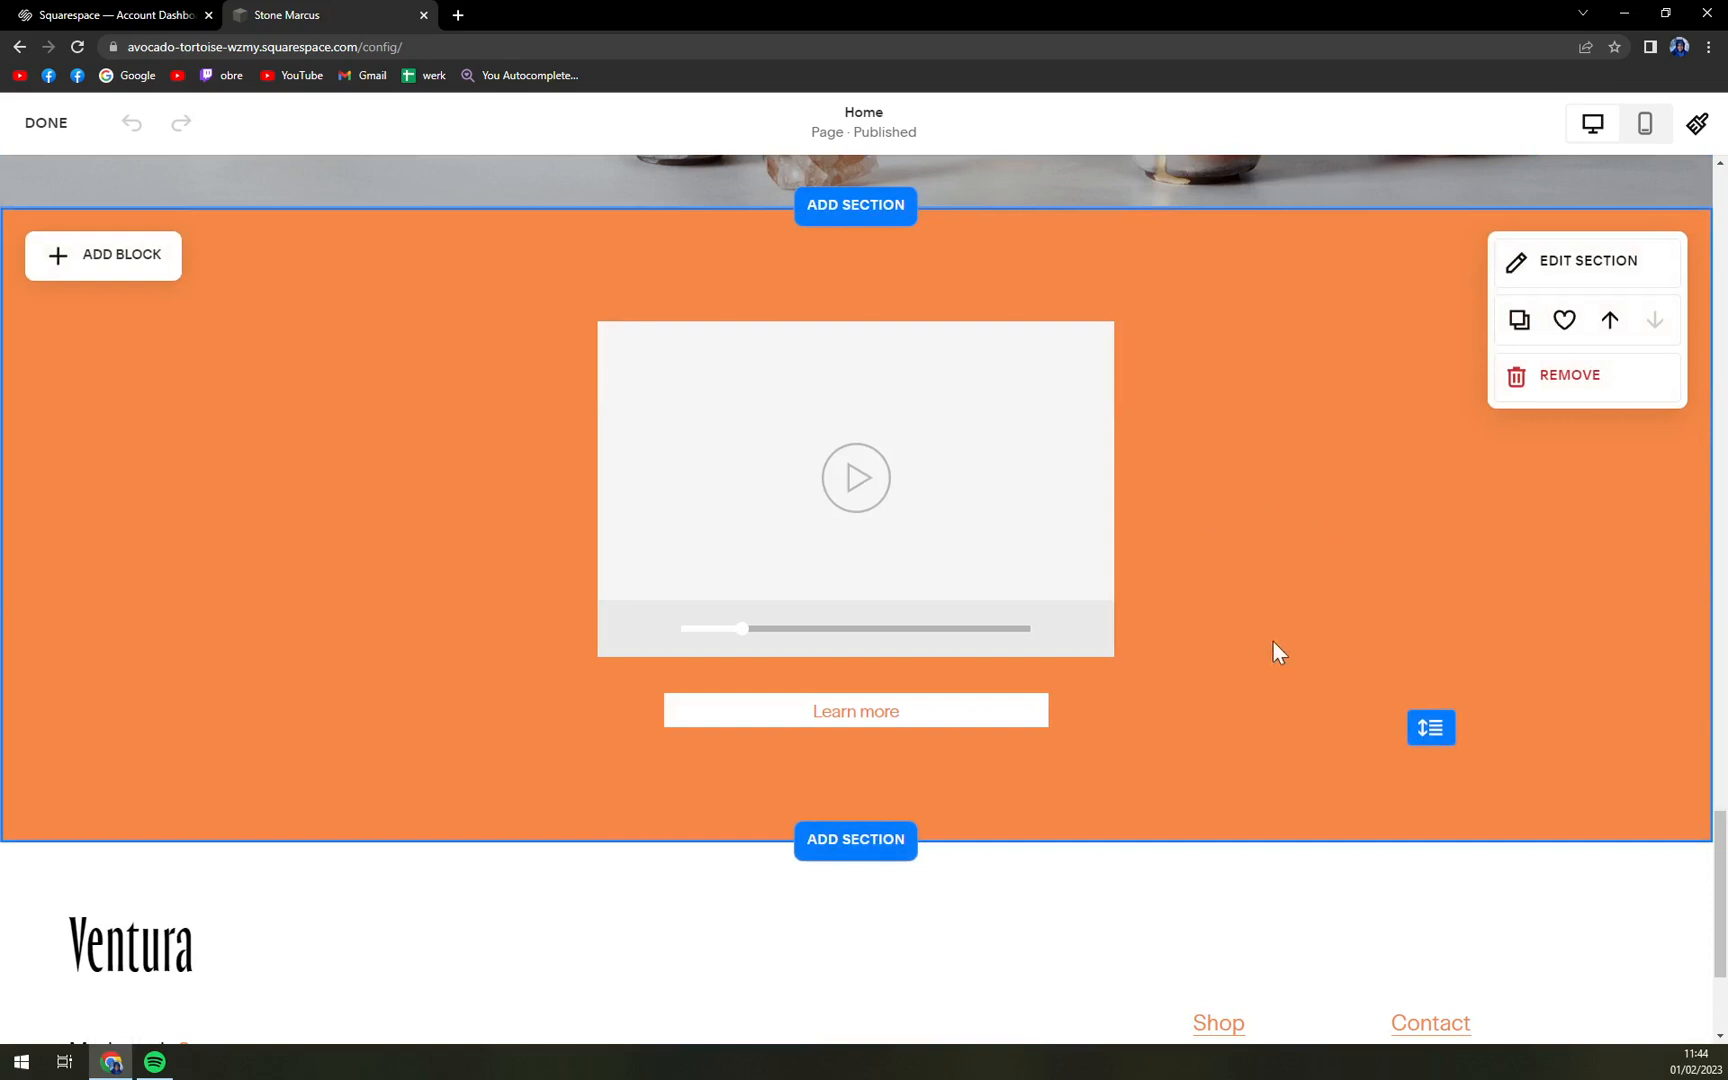
mouse_move(979, 753)
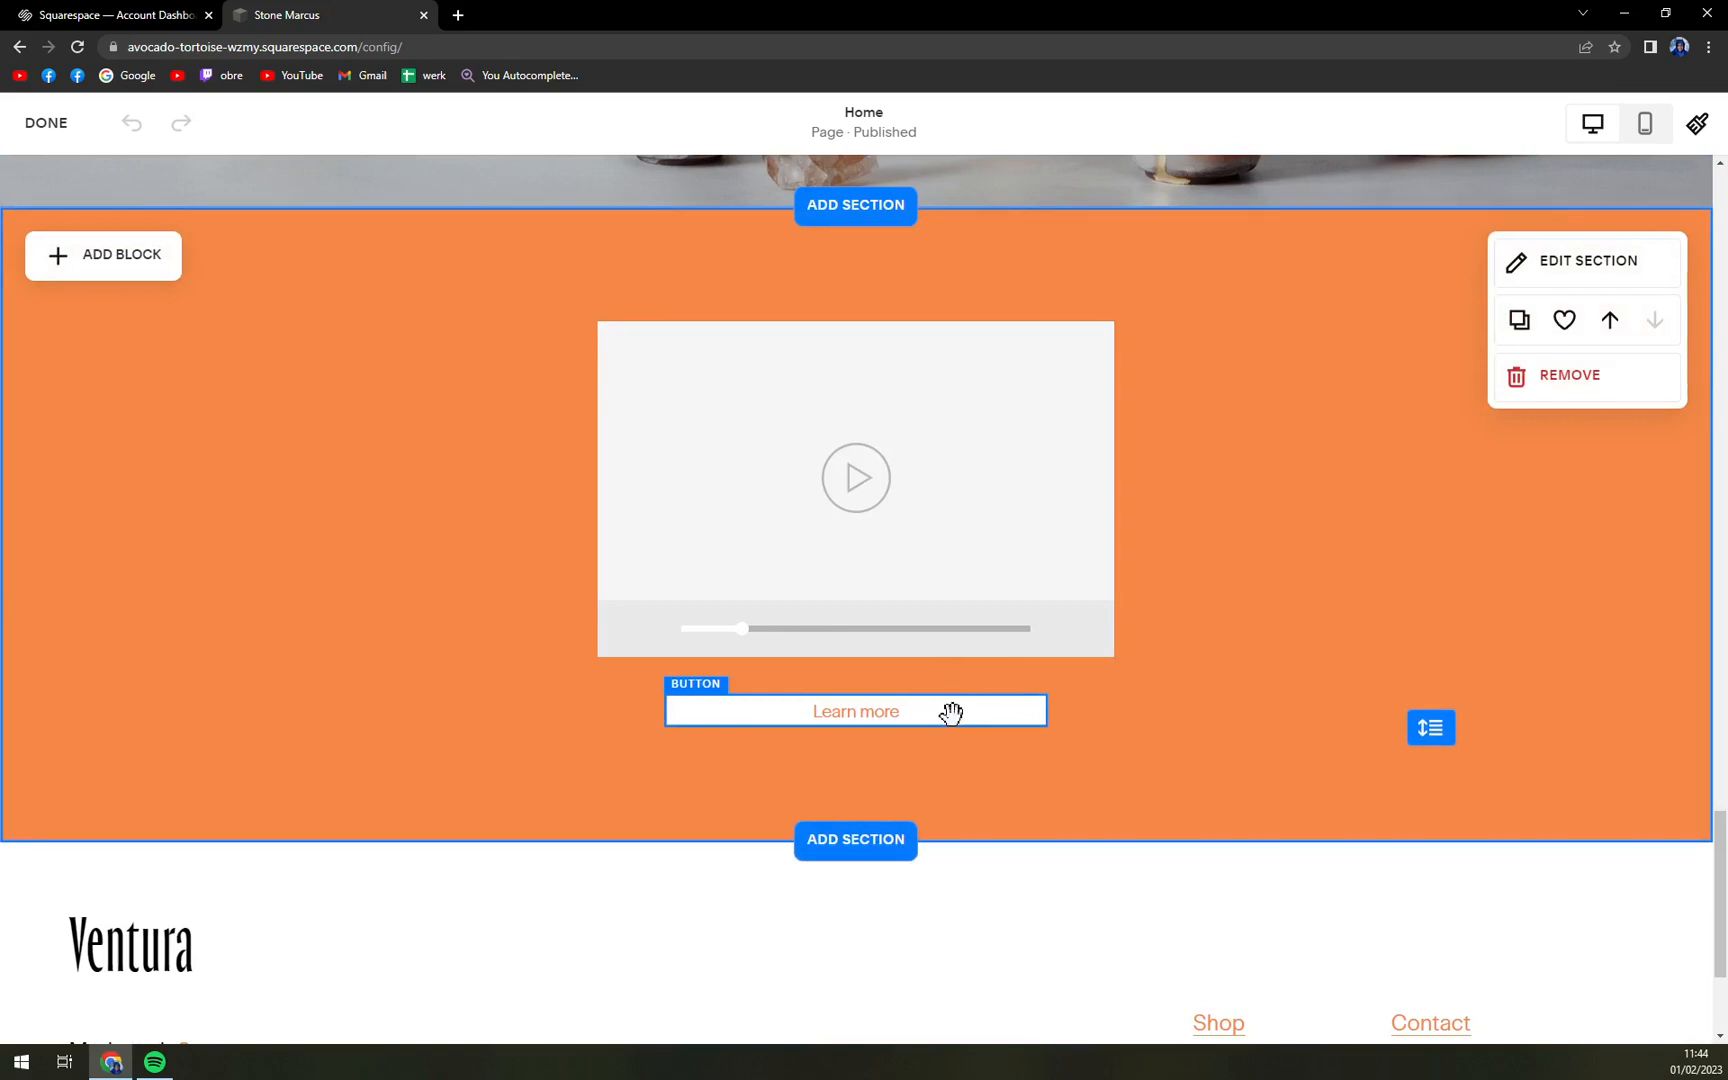
mouse_move(961, 710)
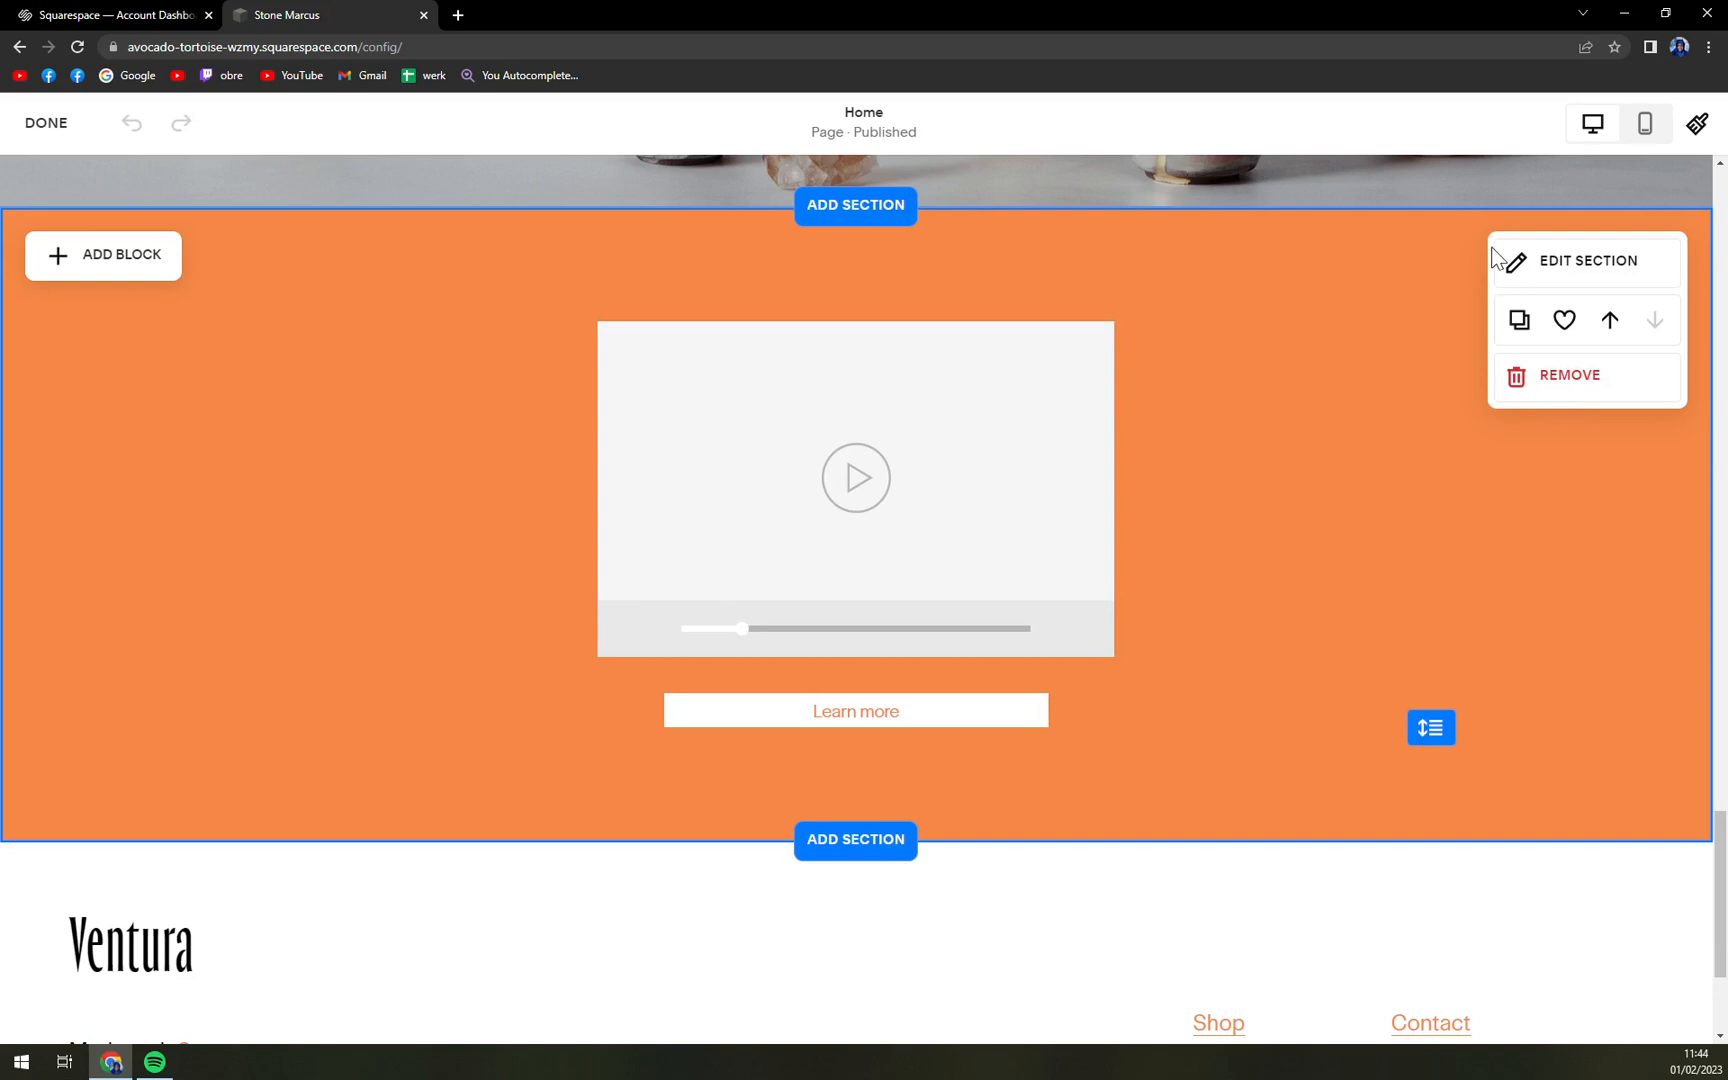
mouse_move(1585, 385)
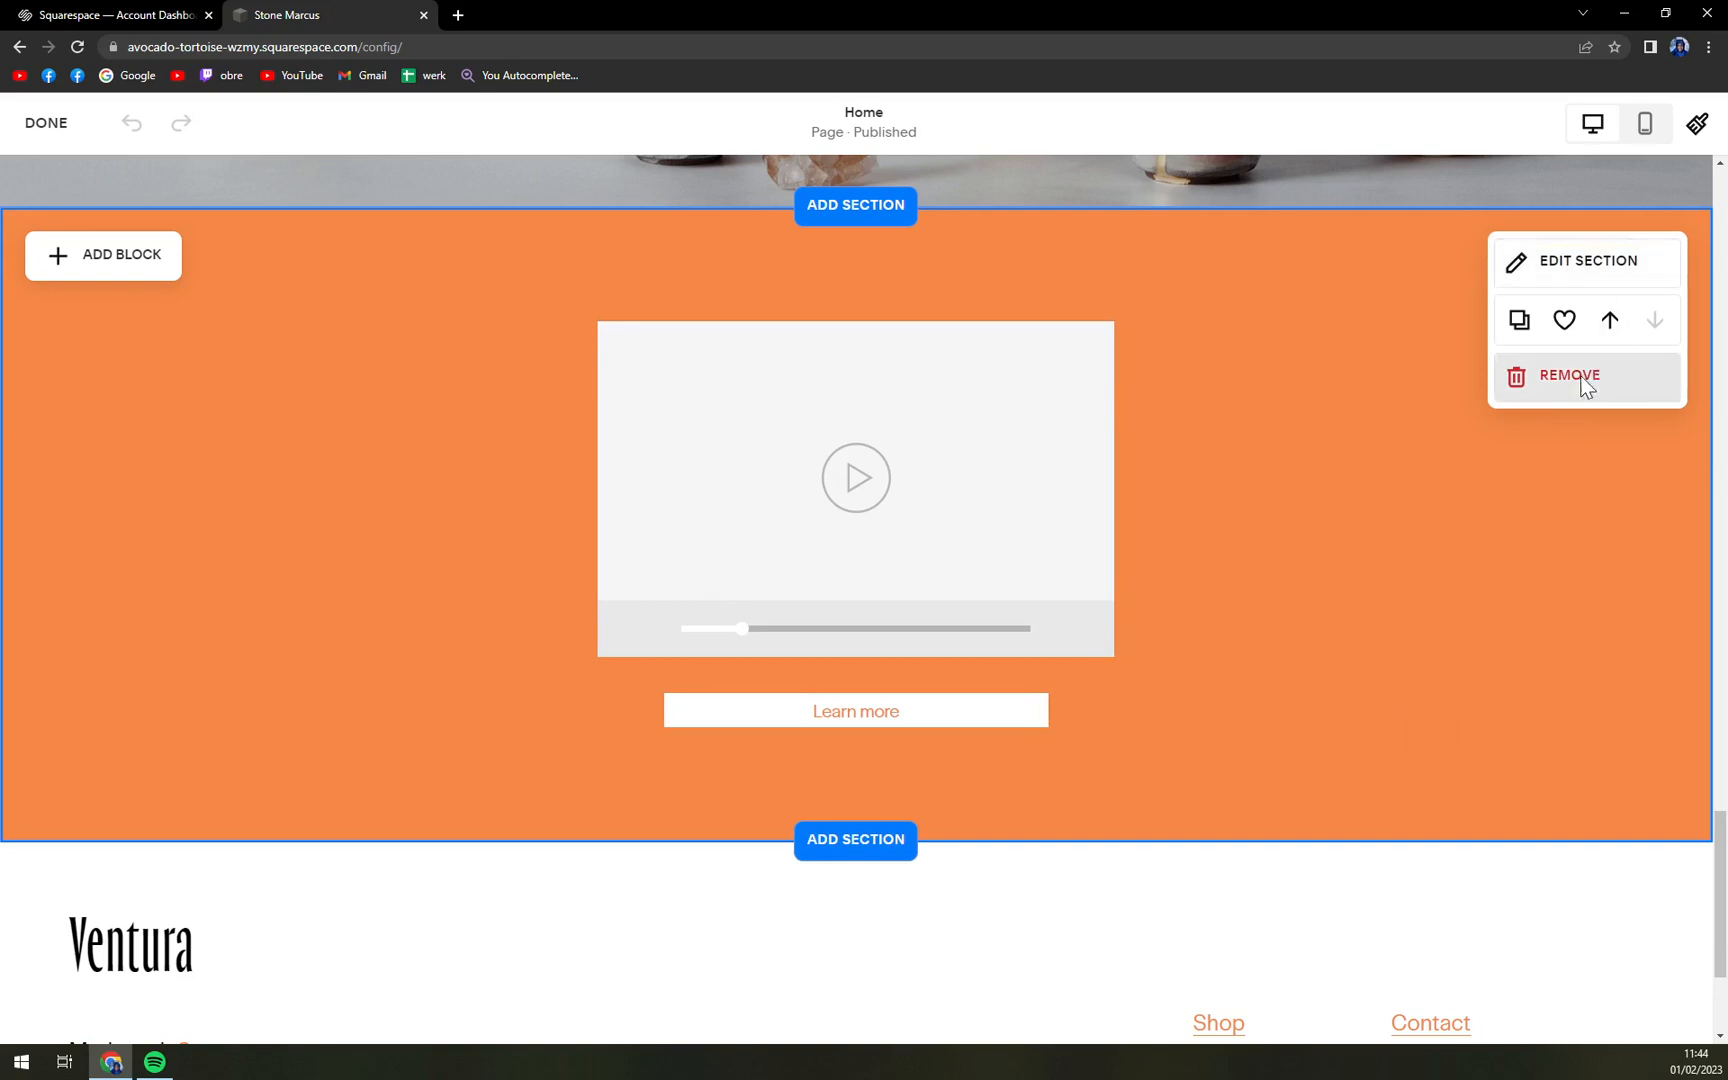
Remove the orange video-and-button section, then exit edit mode with the section restored.
click(1567, 375)
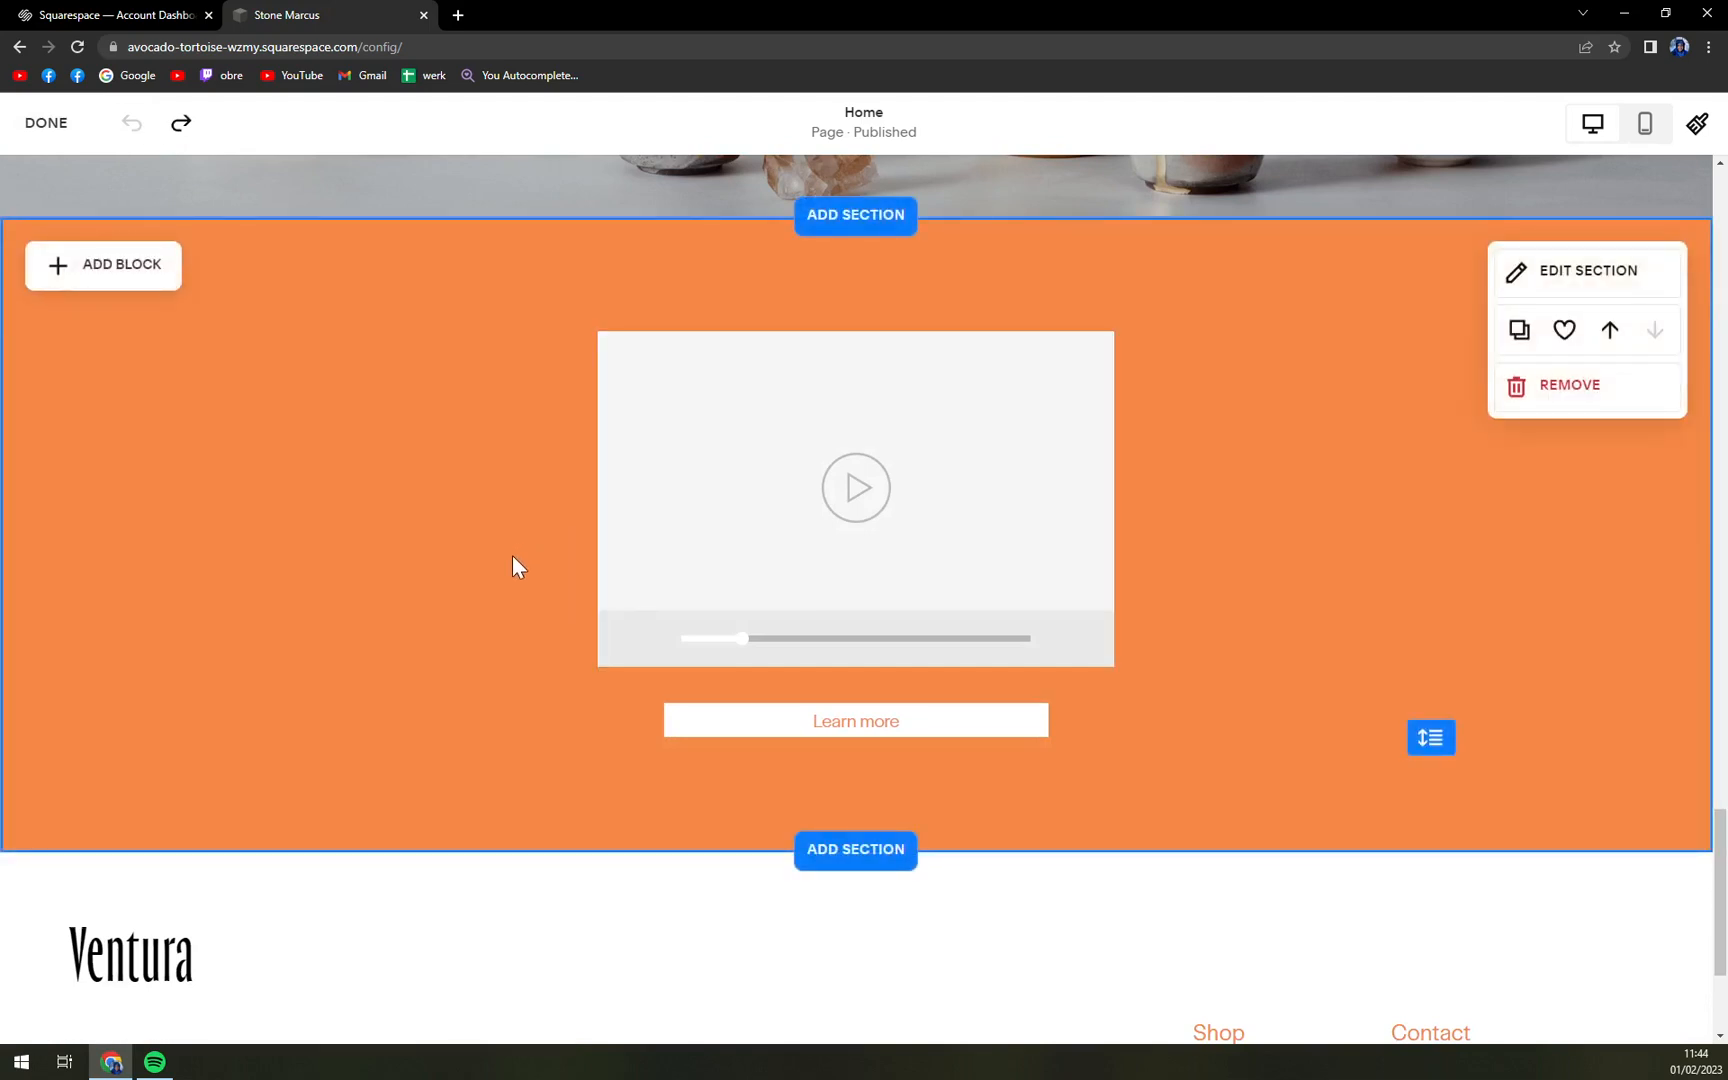
mouse_move(428, 538)
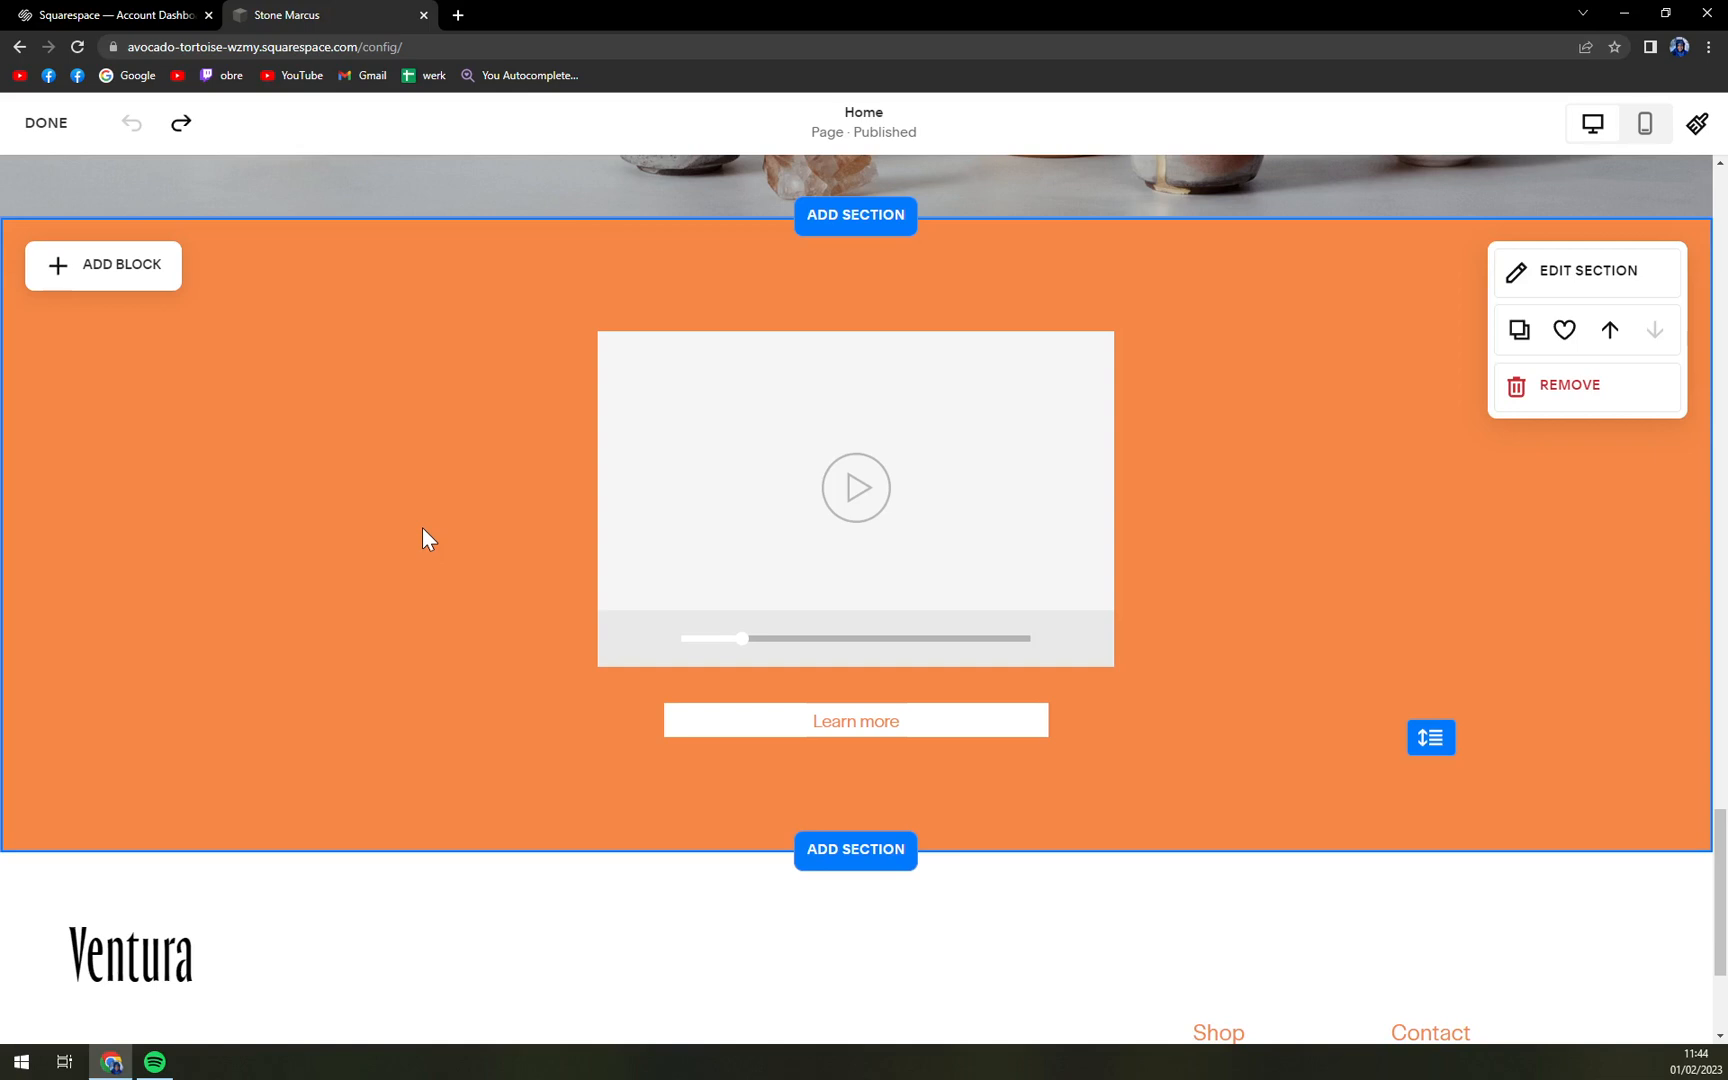
click(46, 122)
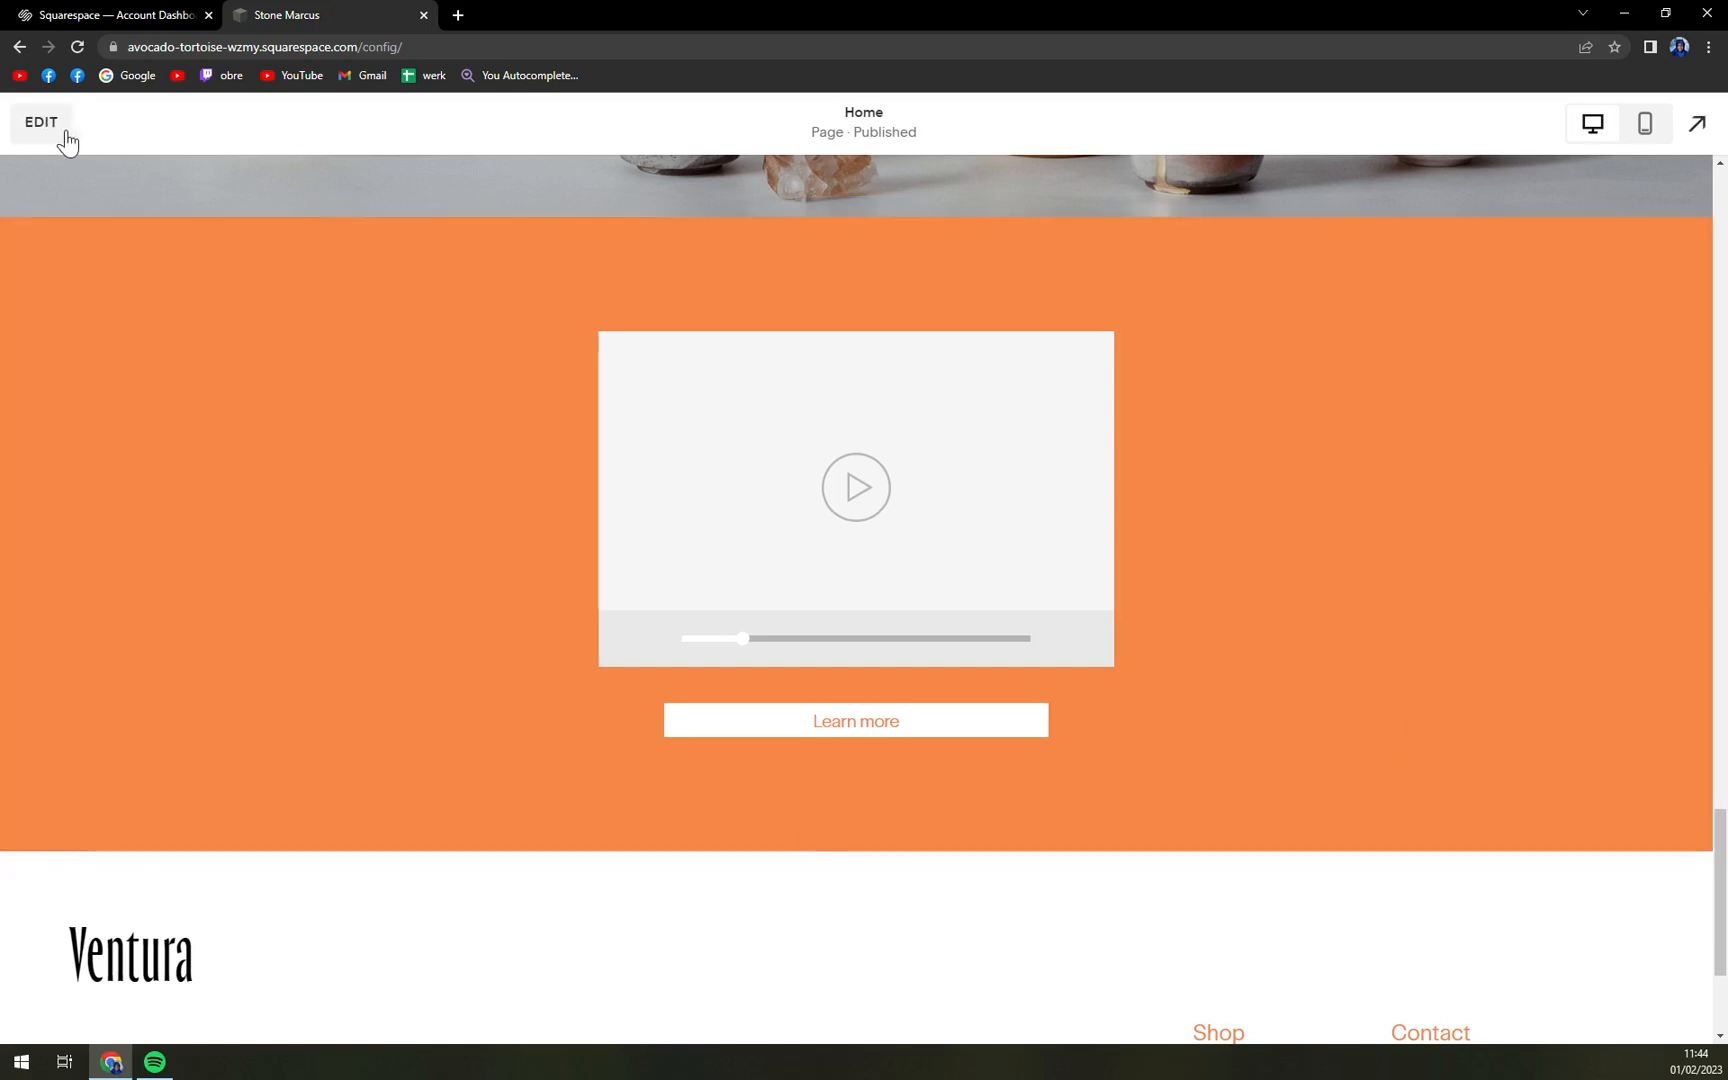